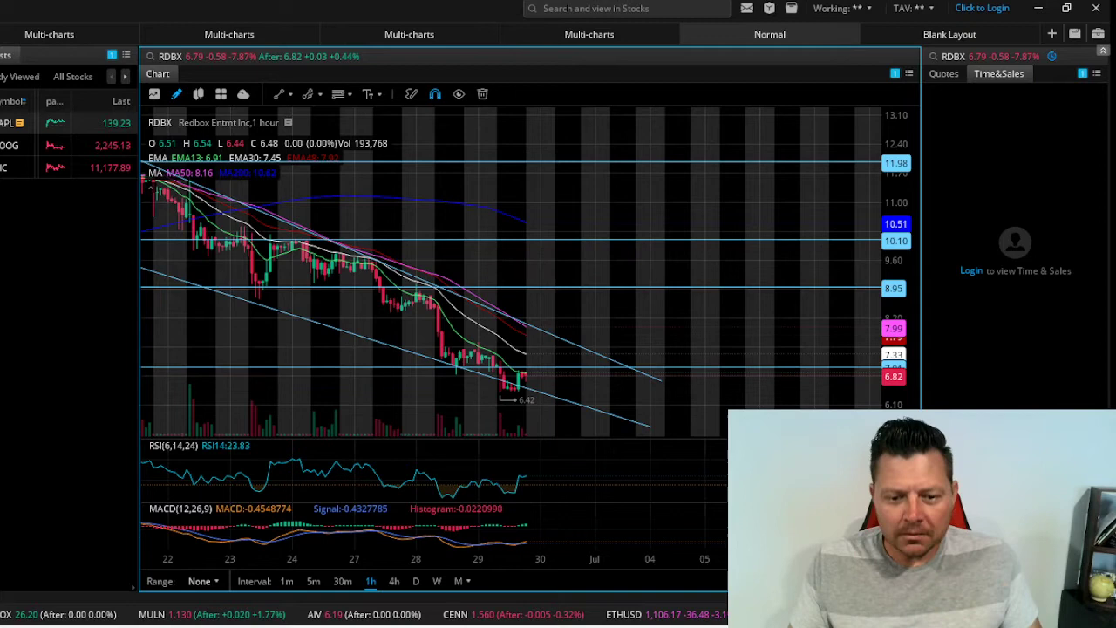
mouse_move(358, 375)
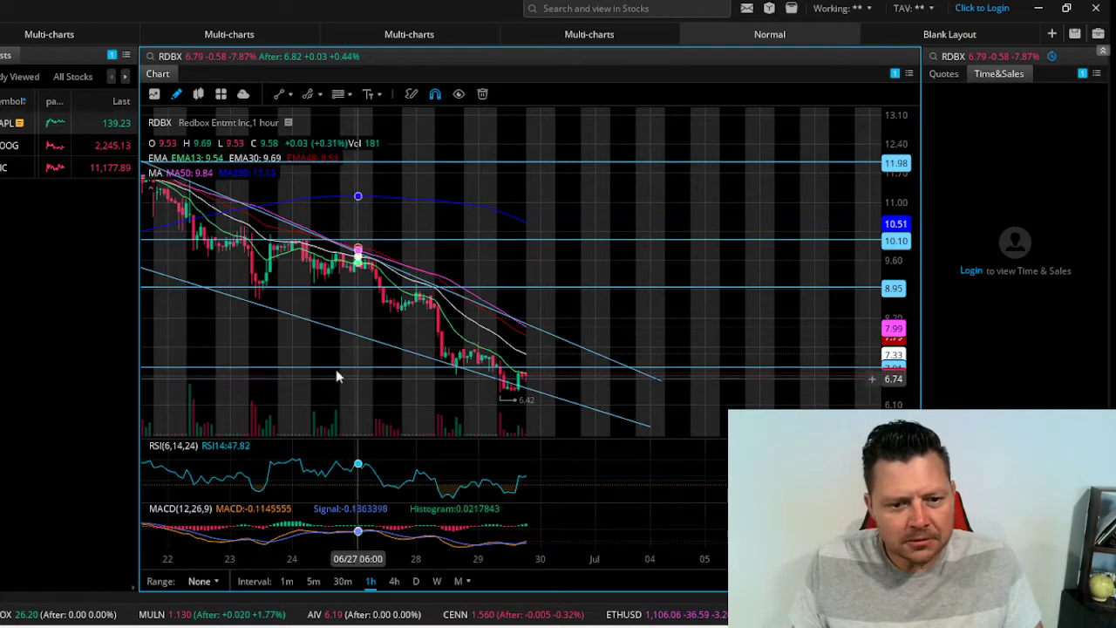
mouse_move(583, 342)
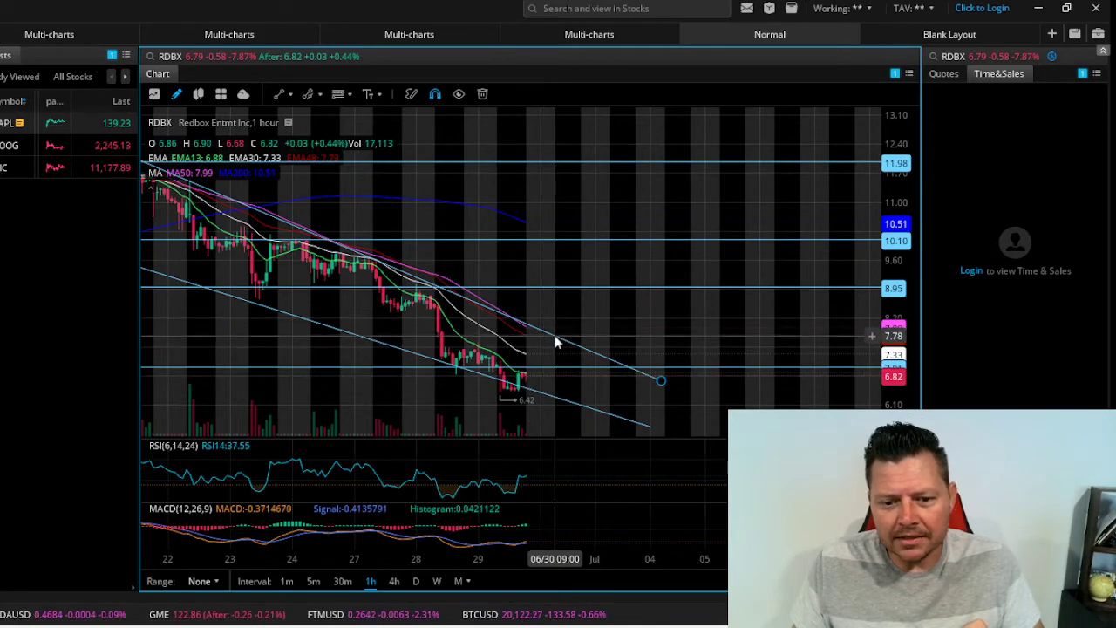
mouse_move(584, 354)
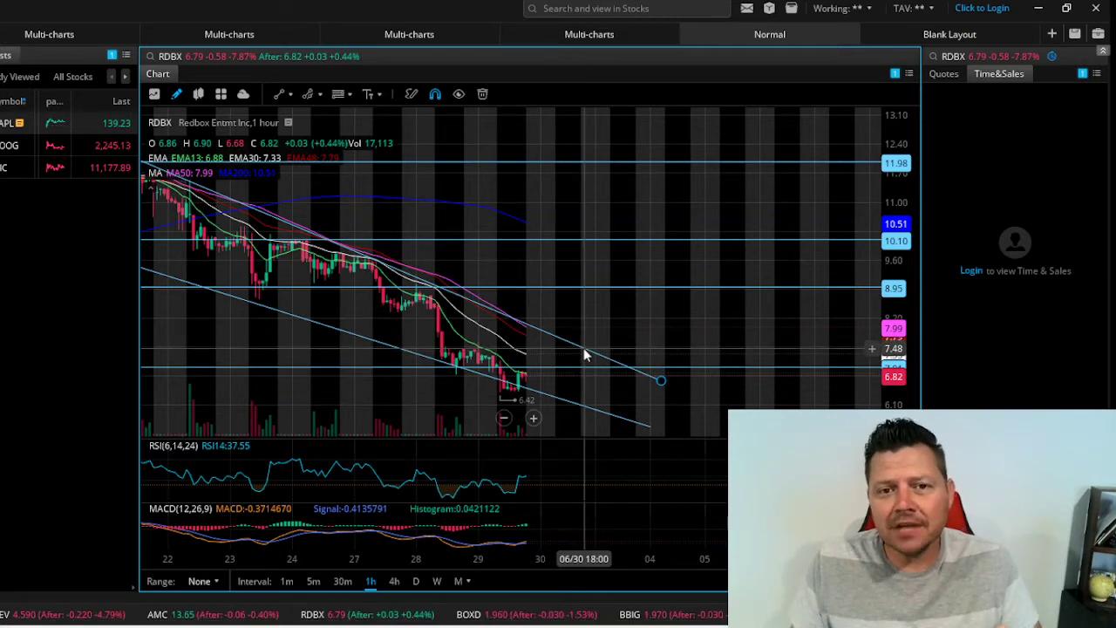
mouse_move(567, 345)
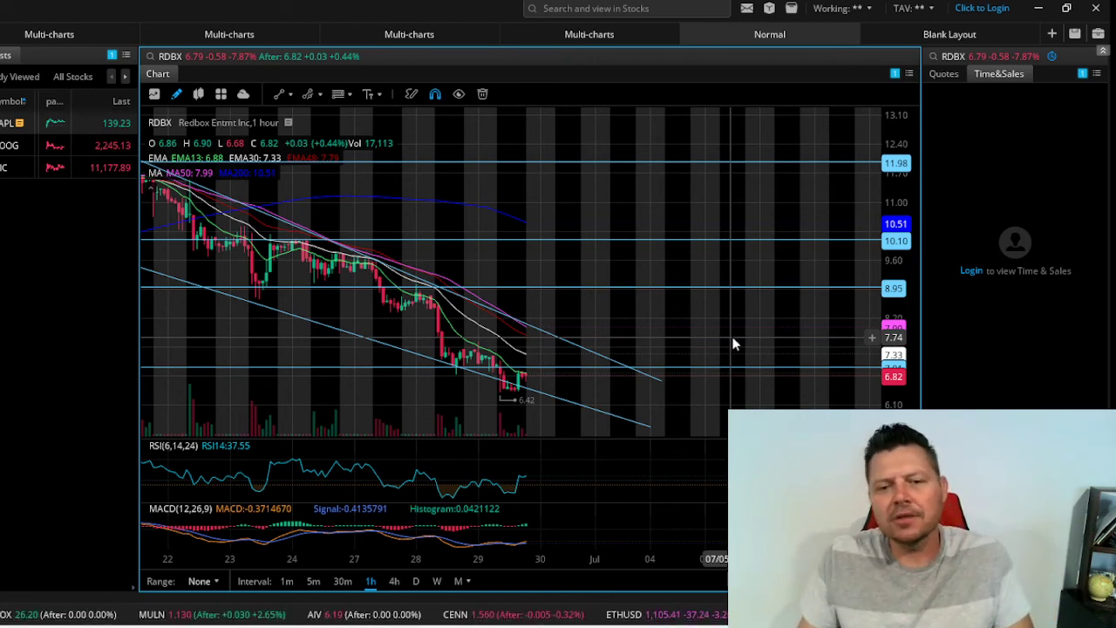
mouse_move(764, 332)
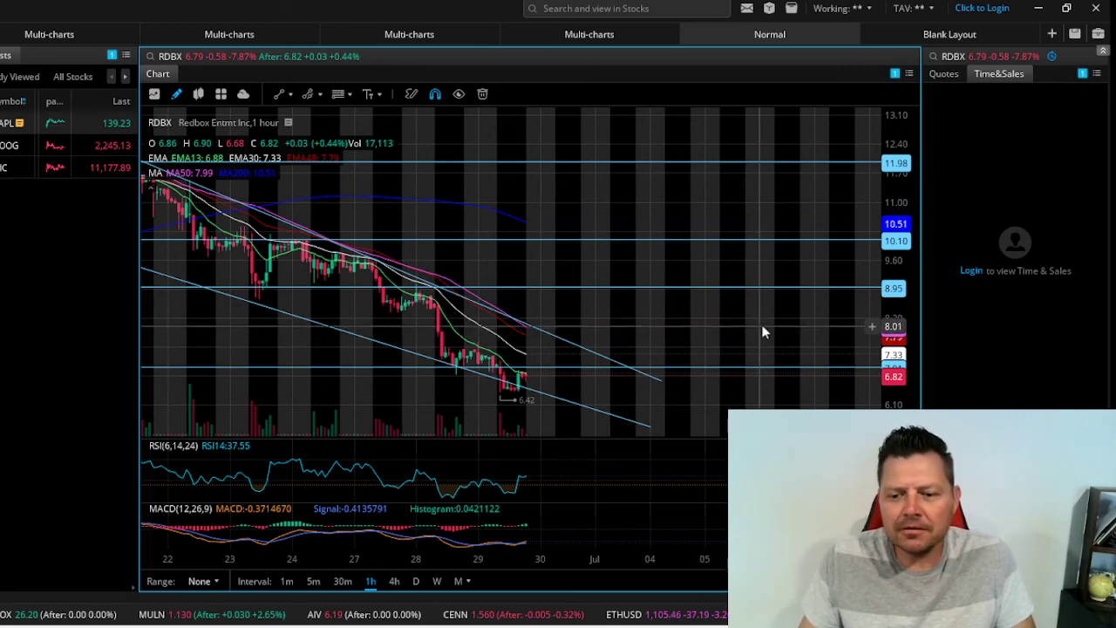